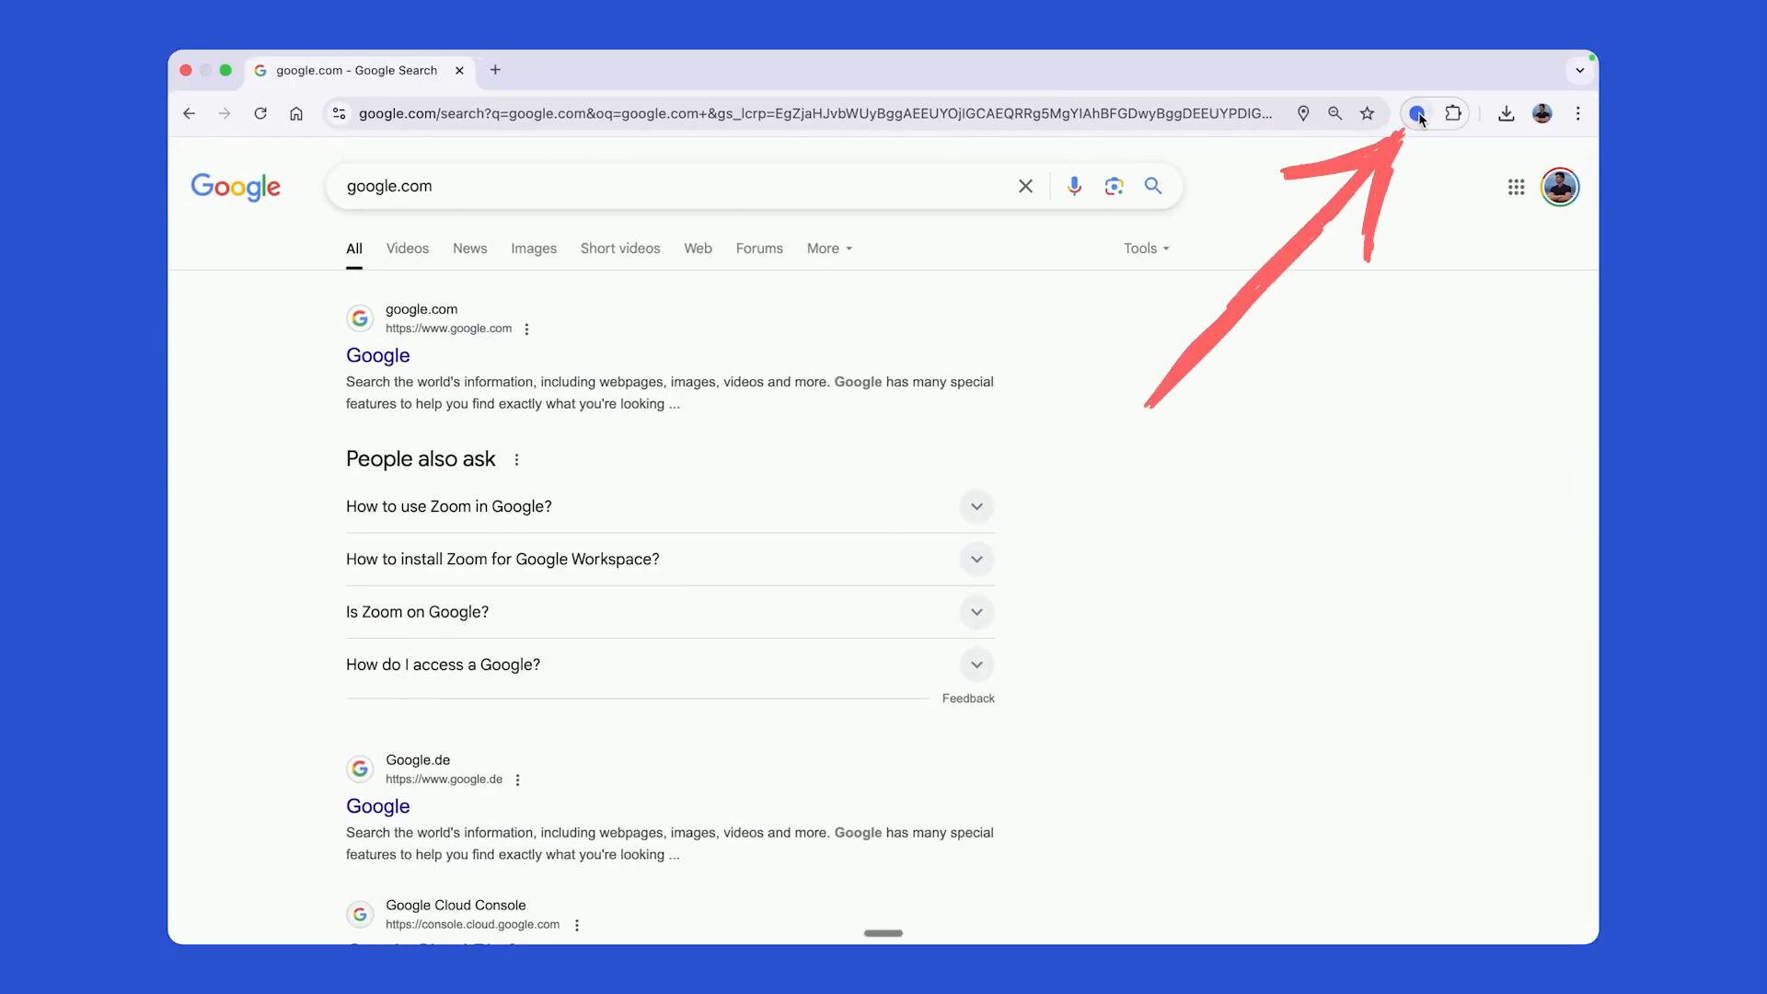
From the Bluedot extension, review the Video/audio recording type options and start a screen recording.
click(1417, 112)
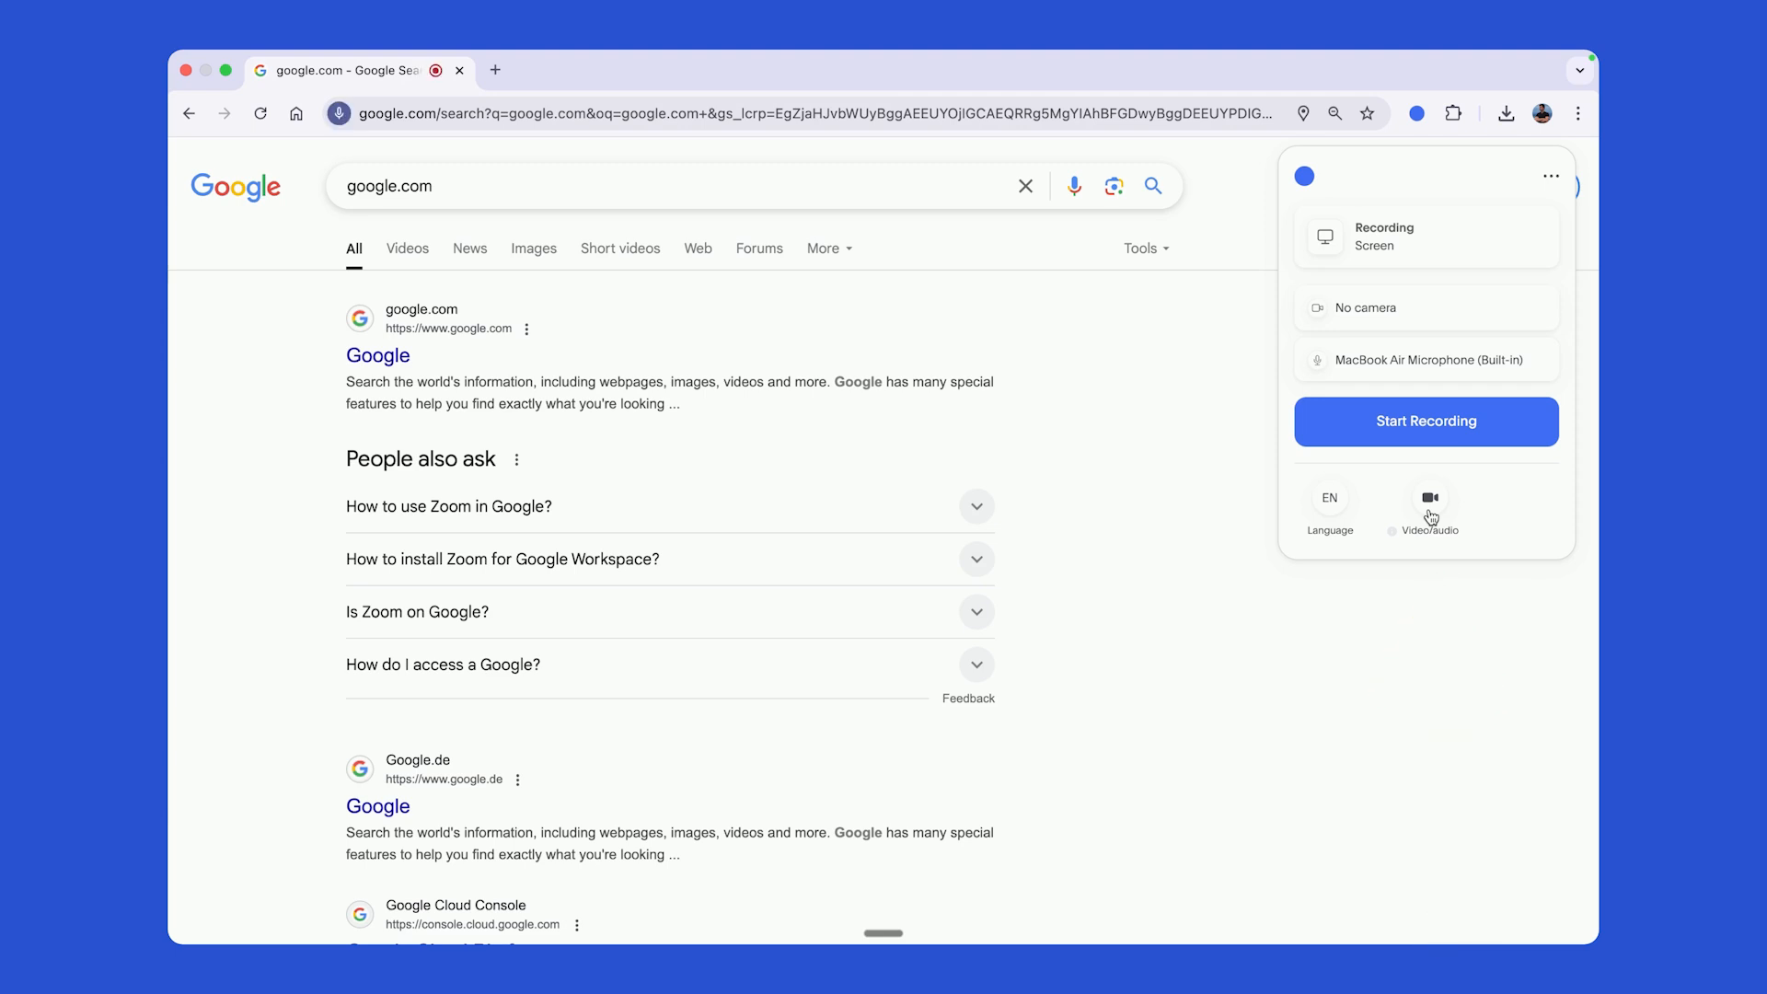
click(1430, 507)
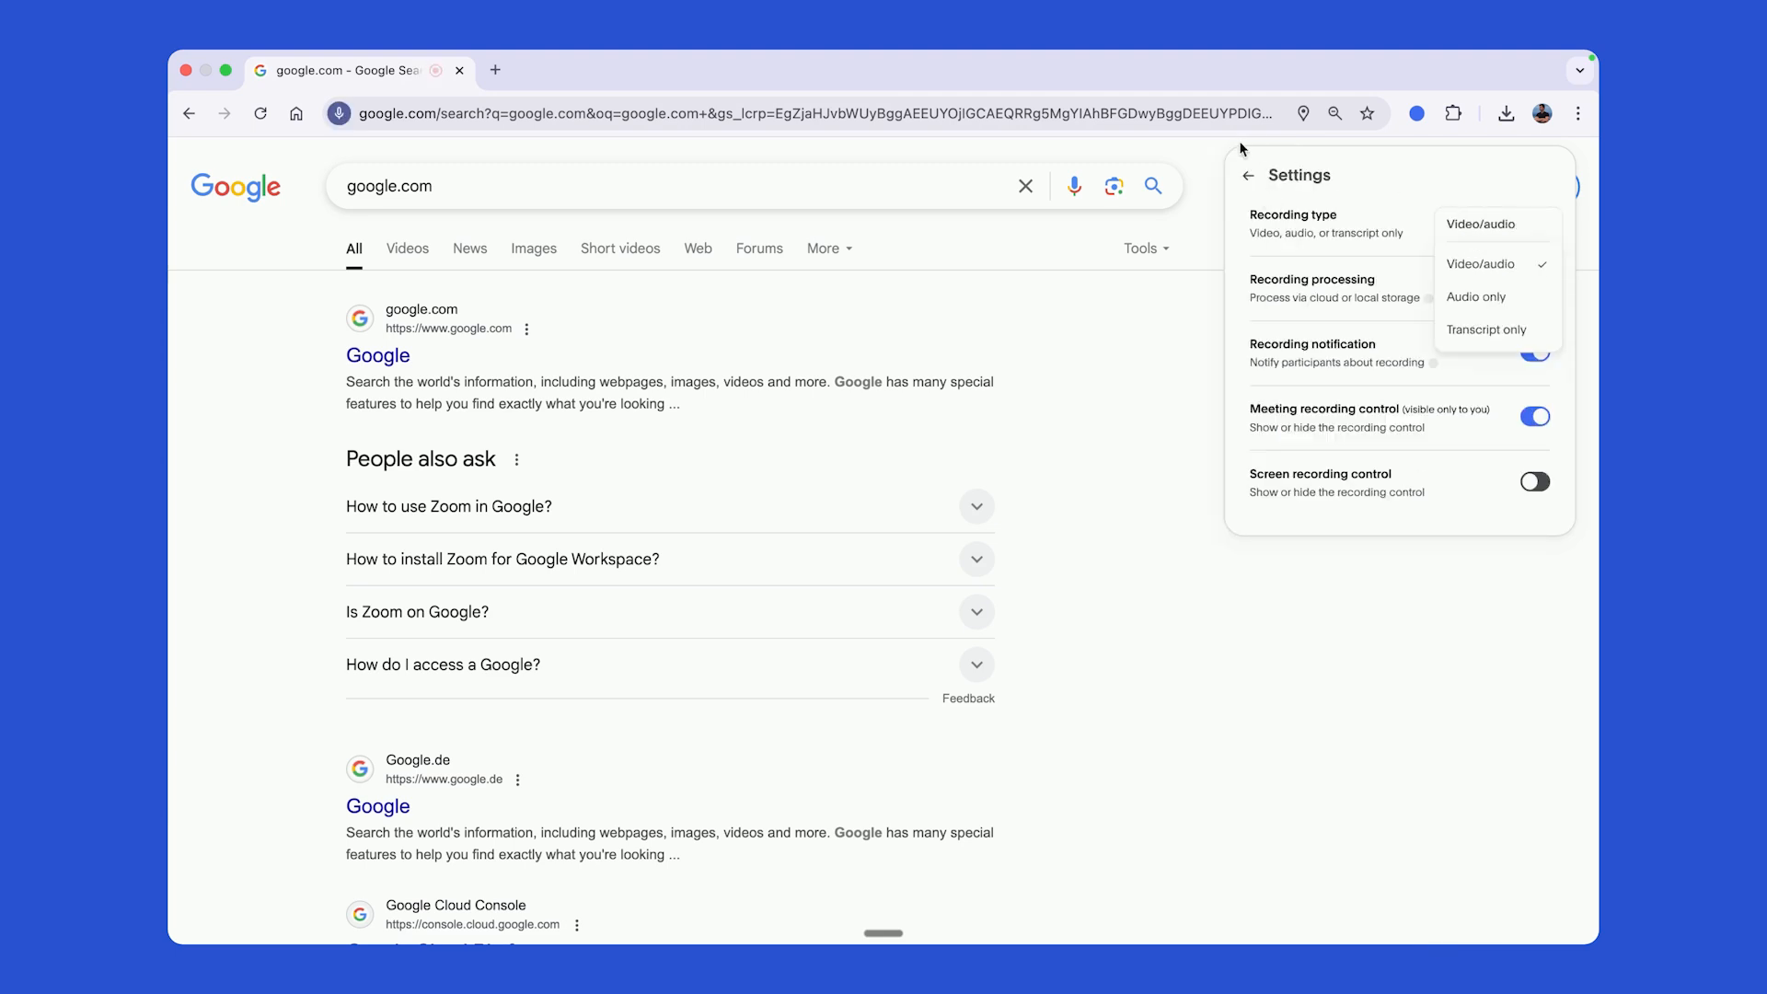
click(1246, 175)
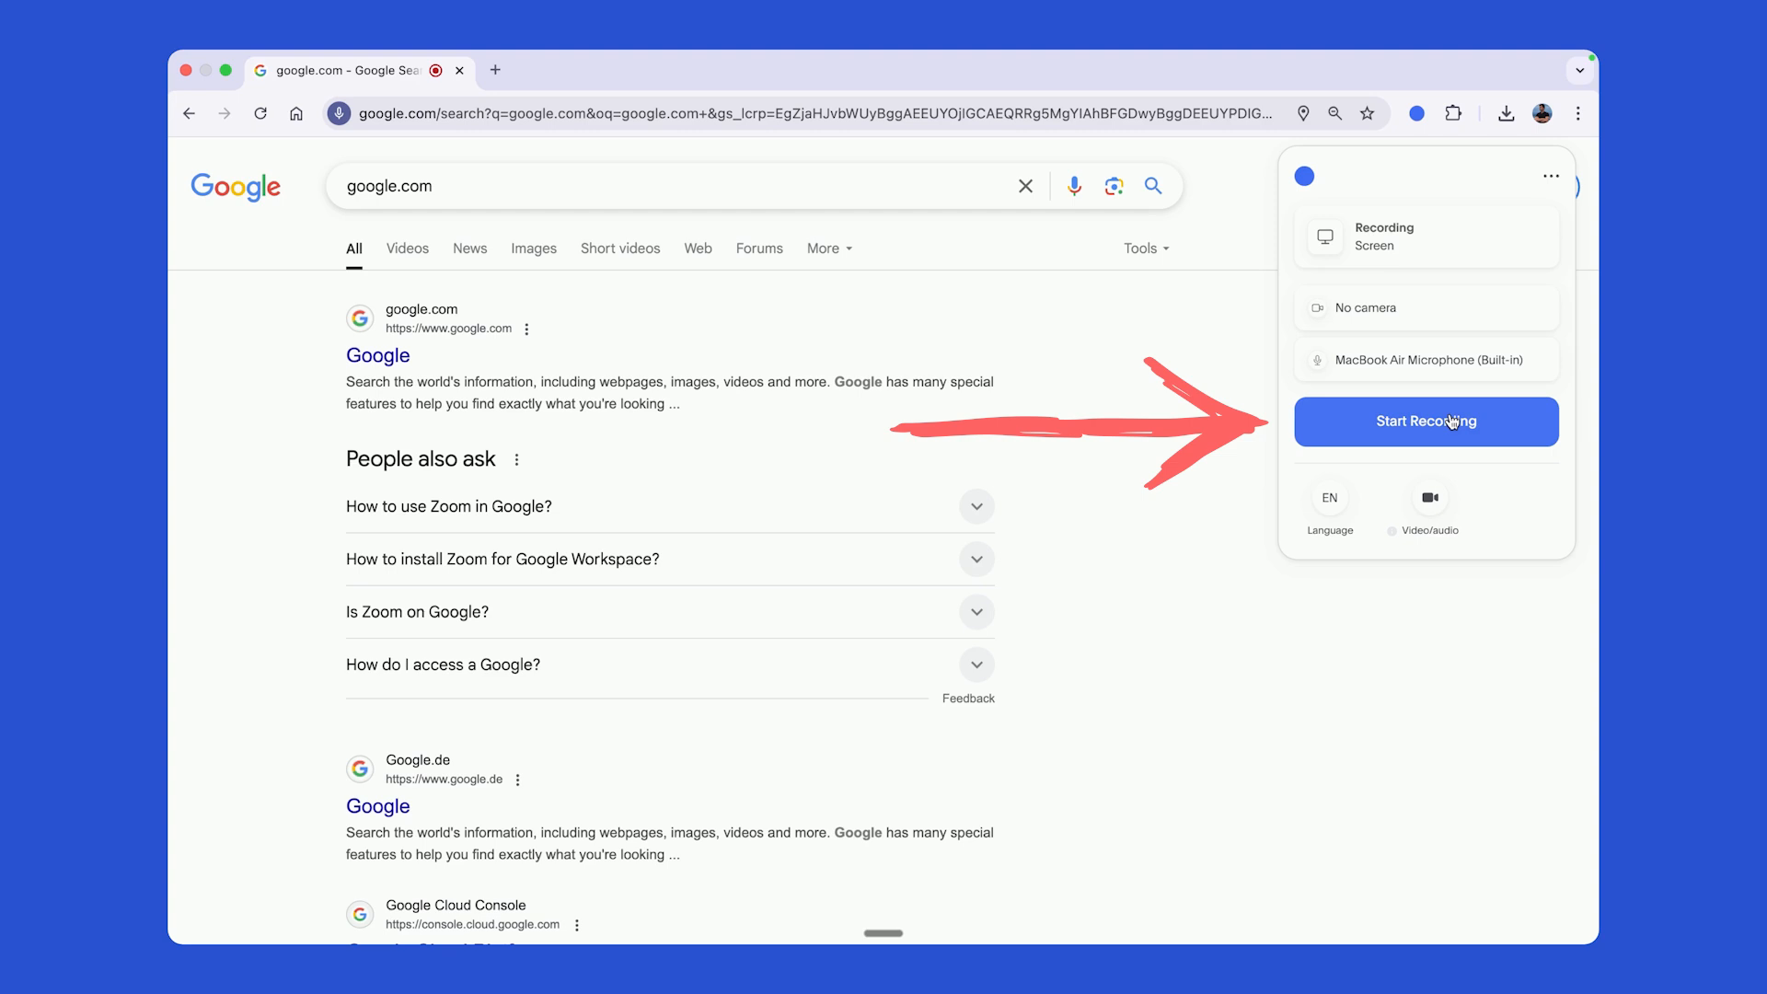
click(1424, 421)
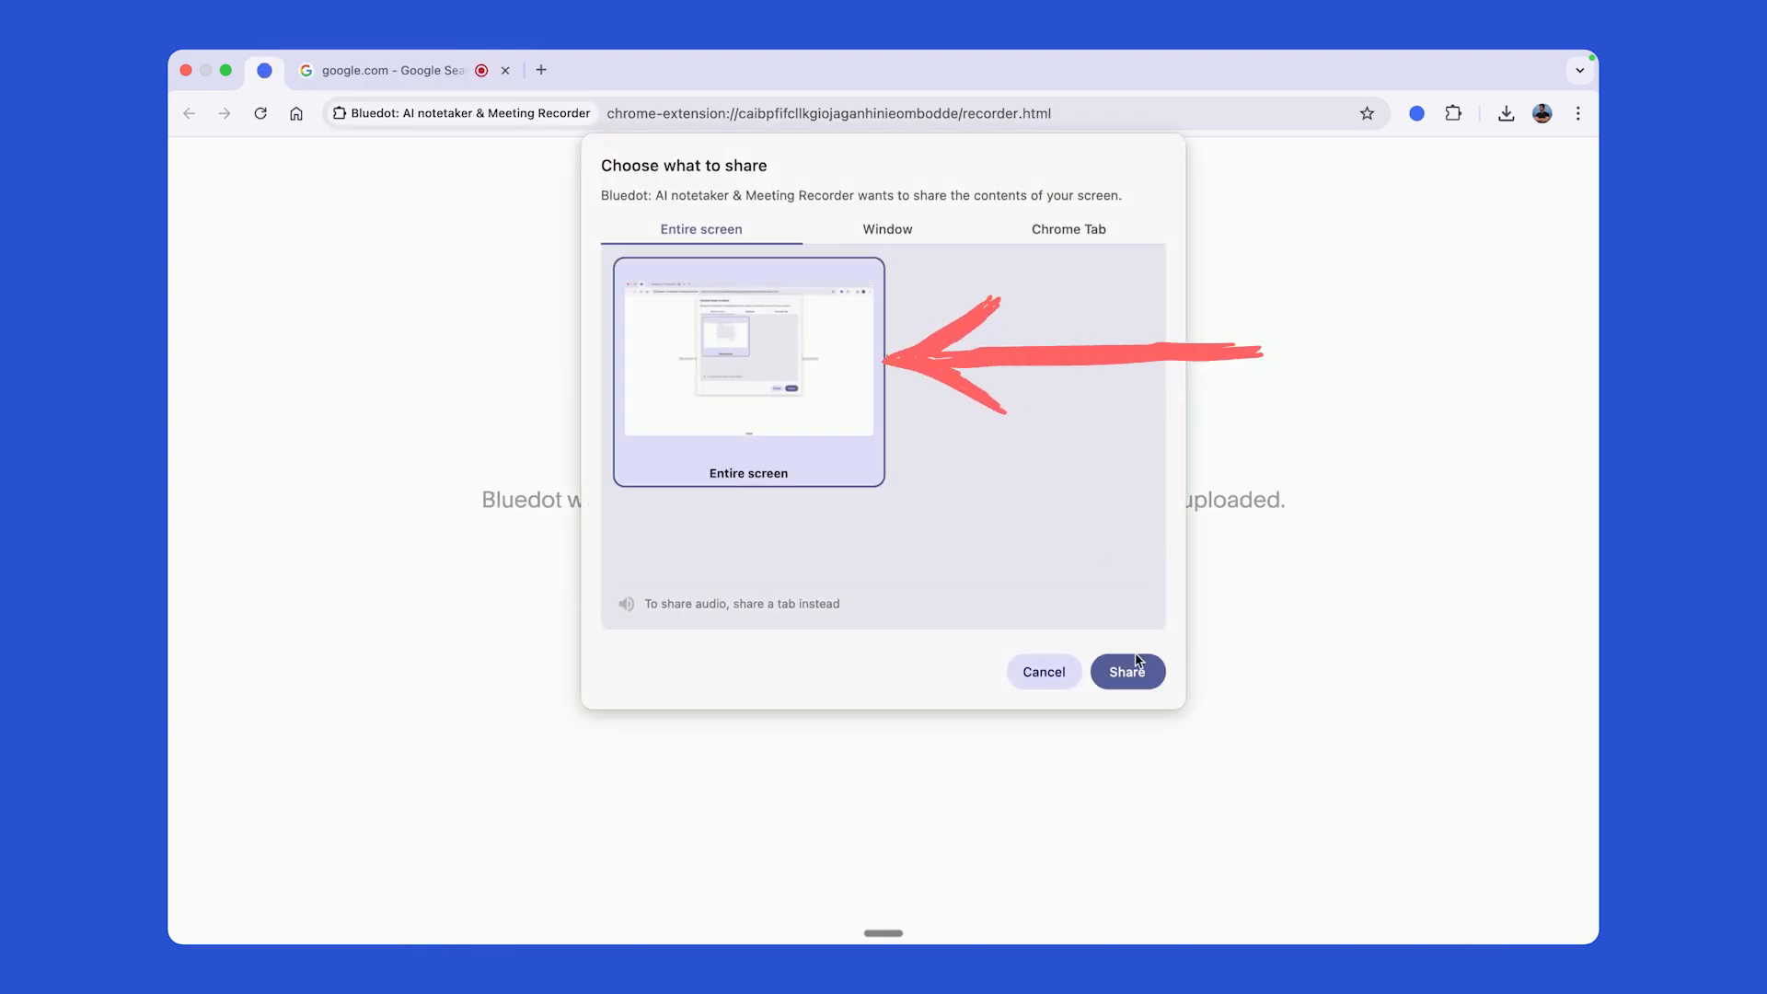
Share the entire screen for recording, then save the paused video as an Ad-hoc meeting.
click(1126, 672)
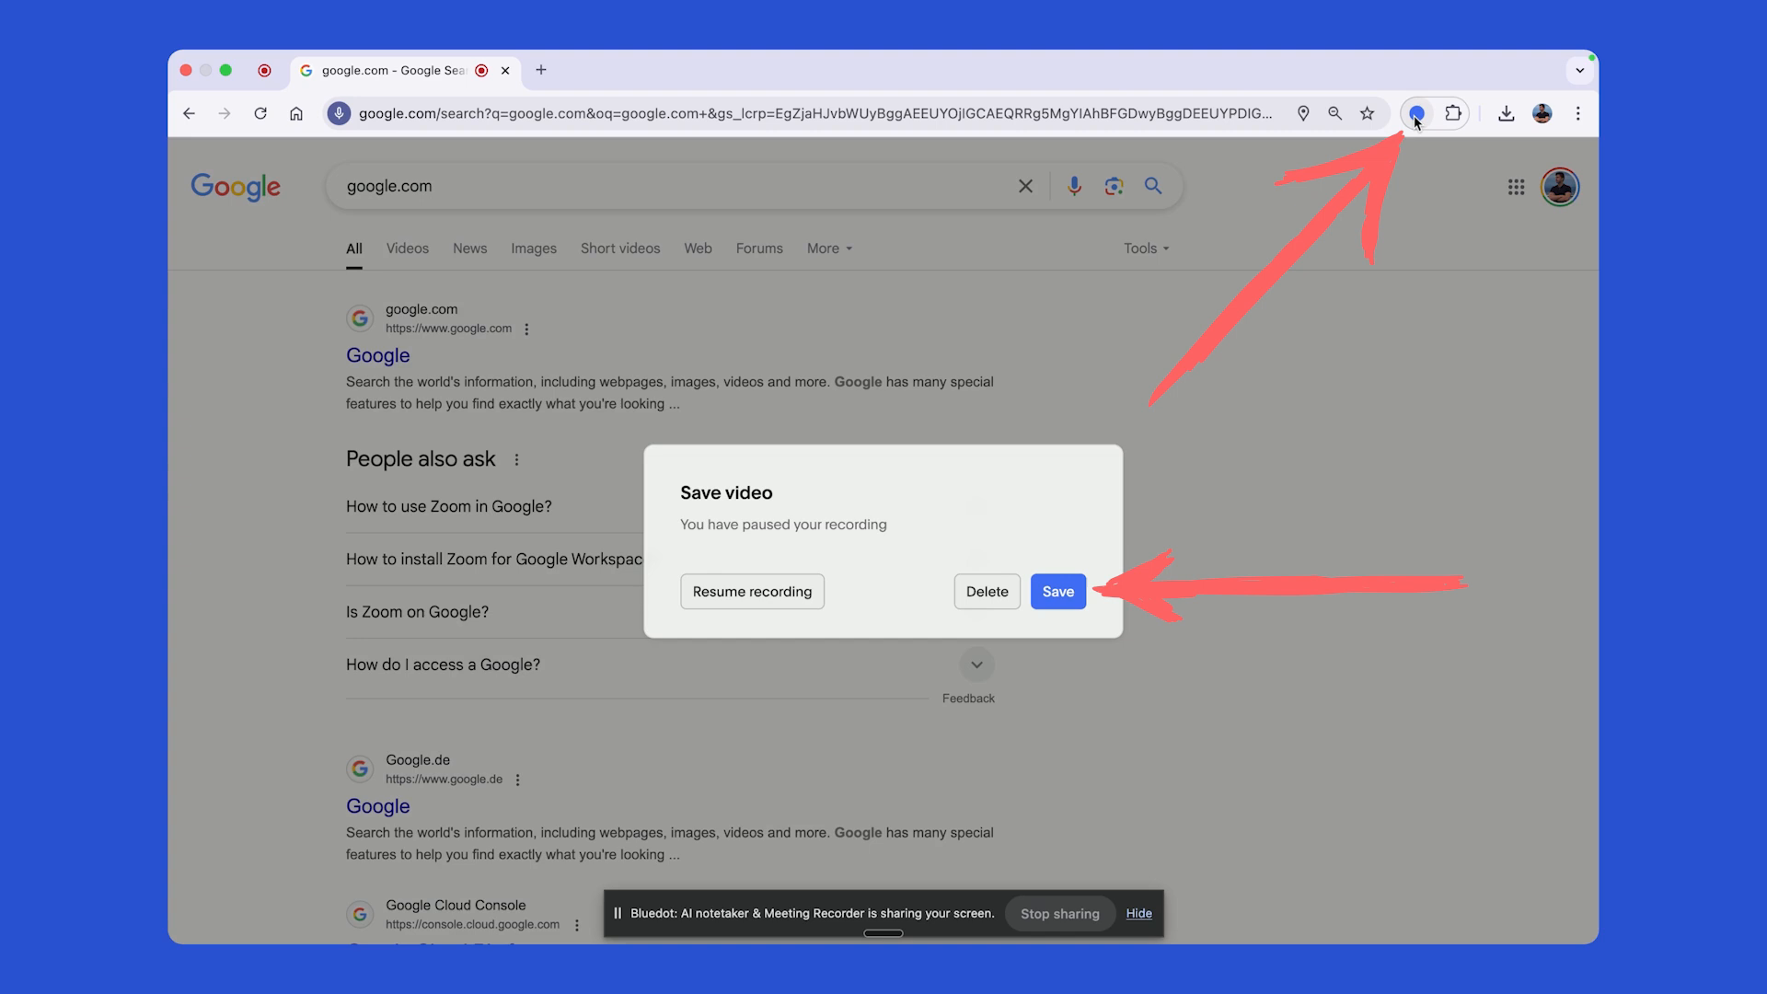
click(1056, 590)
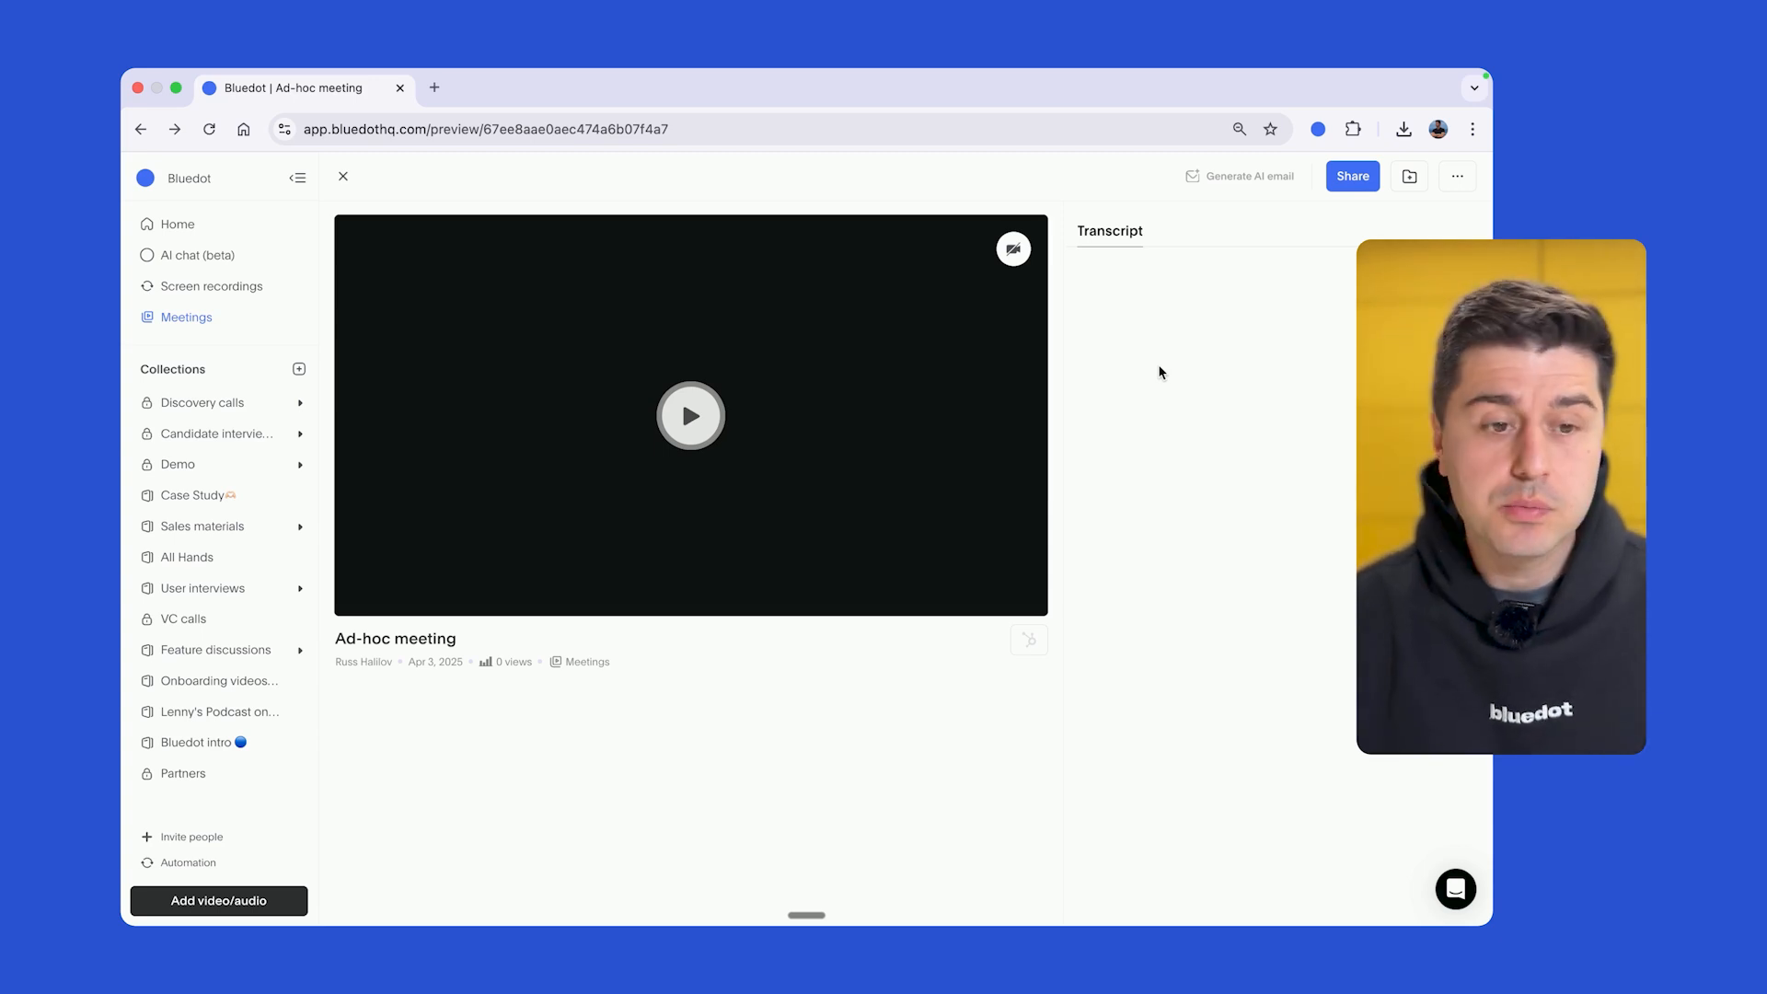
Go to Settings, then Automation to reach the Meeting bot page with upcoming meetings.
click(188, 862)
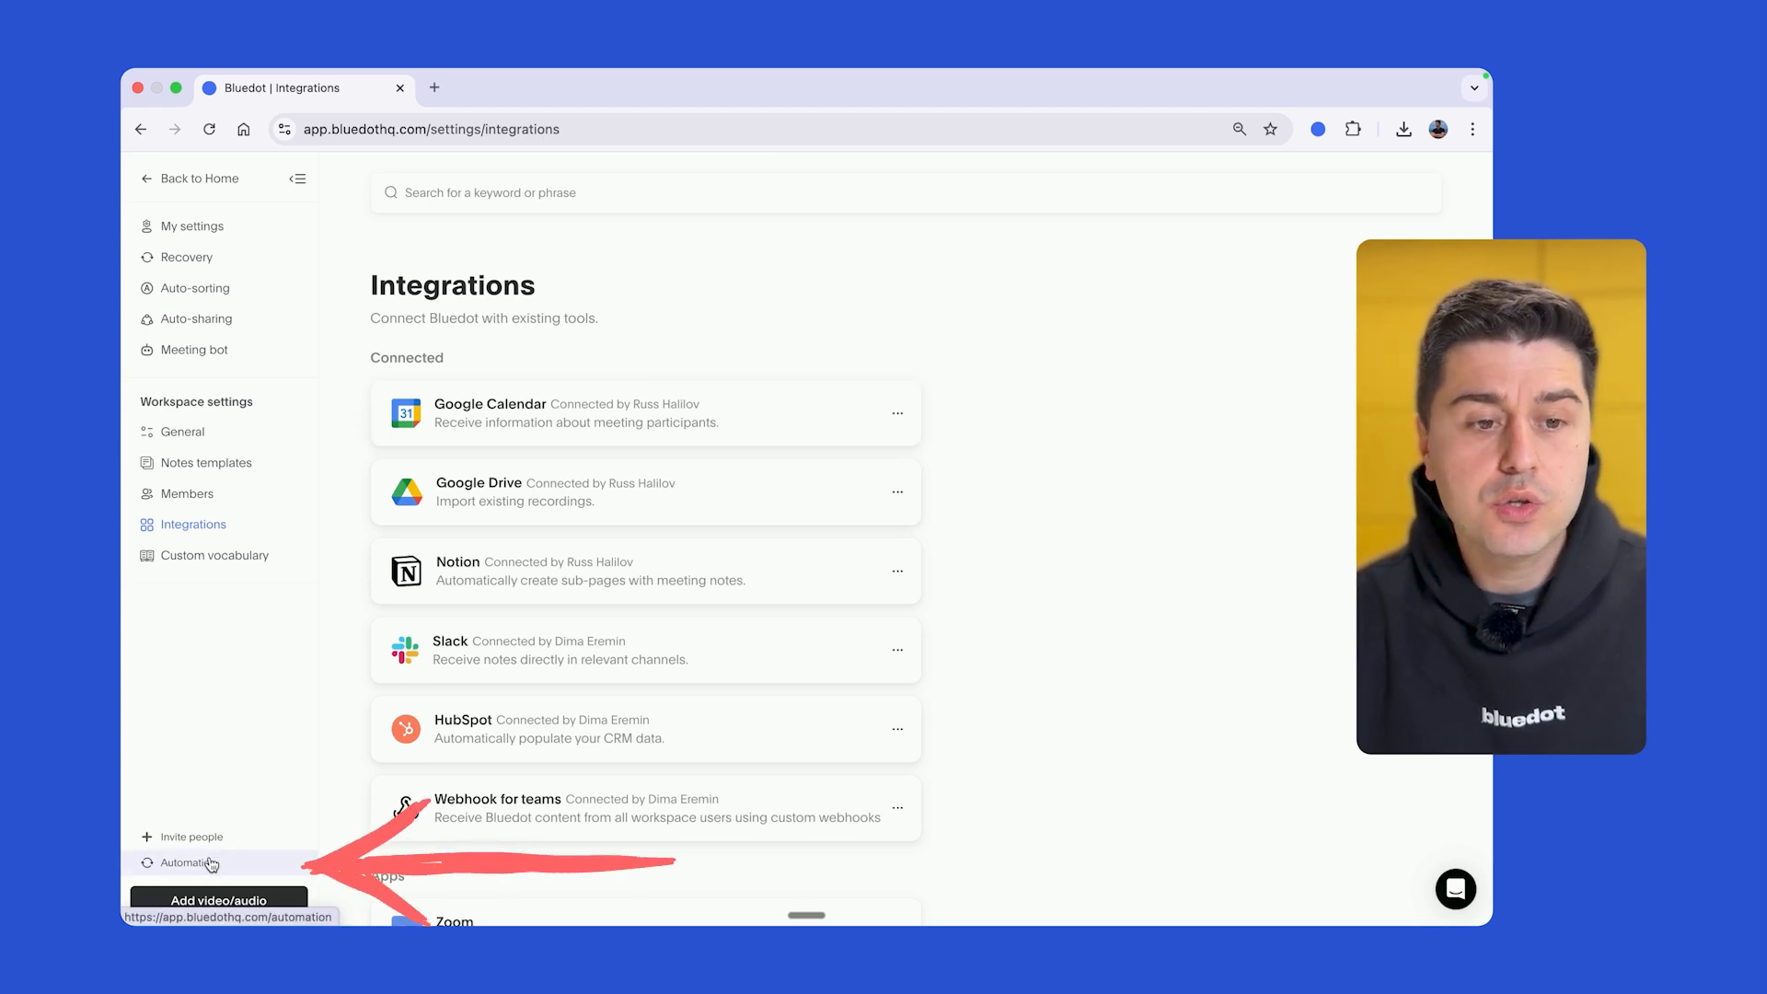
click(194, 350)
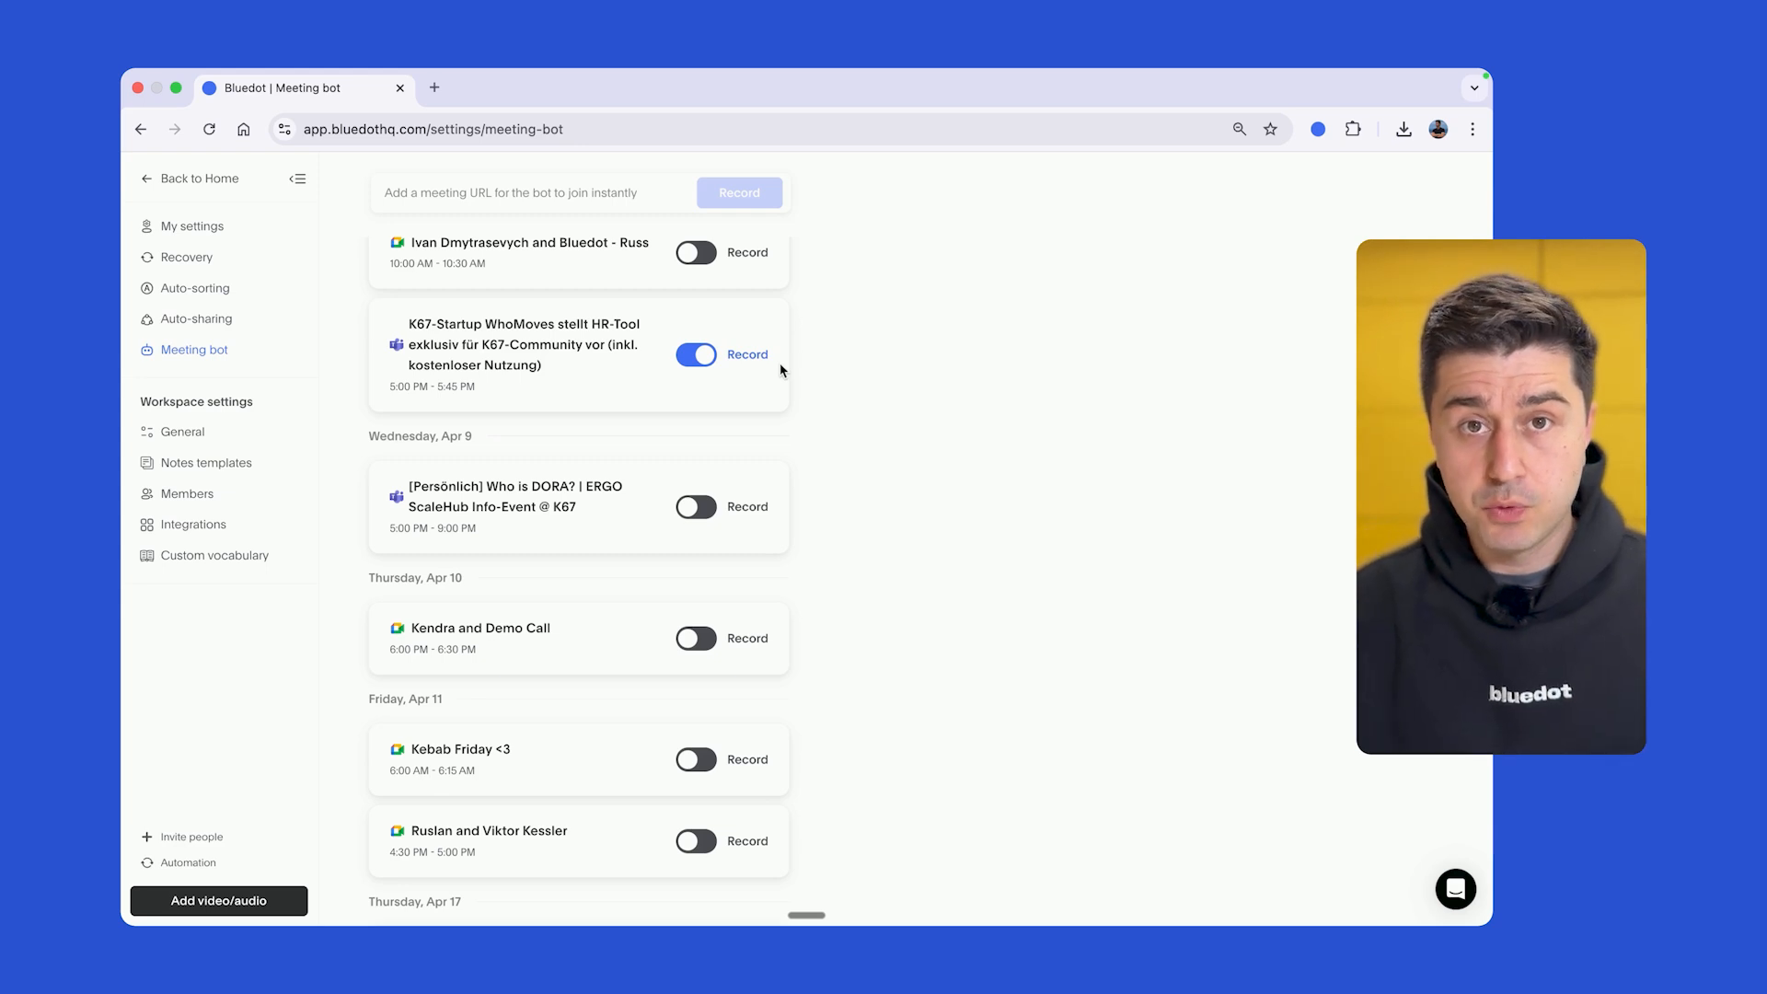
Scroll the Meeting bot page to check the Auto-record all meetings option and Record toggles.
scroll(up, 3)
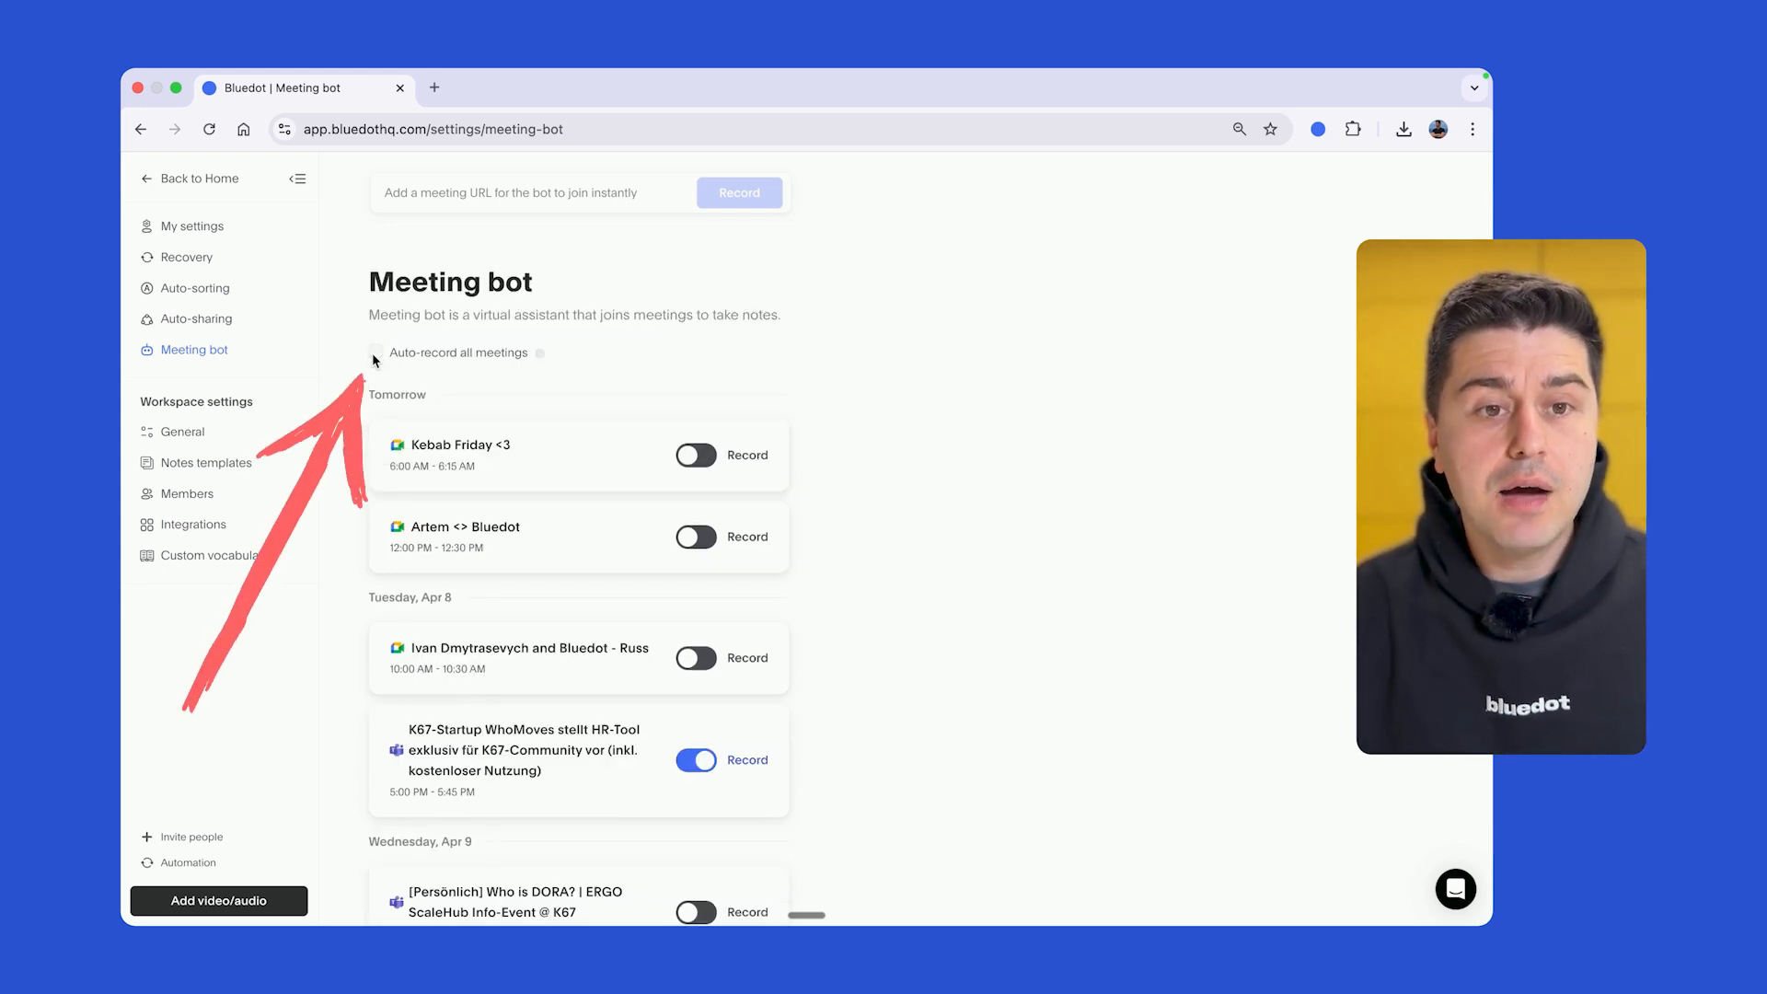
scroll(down, 3)
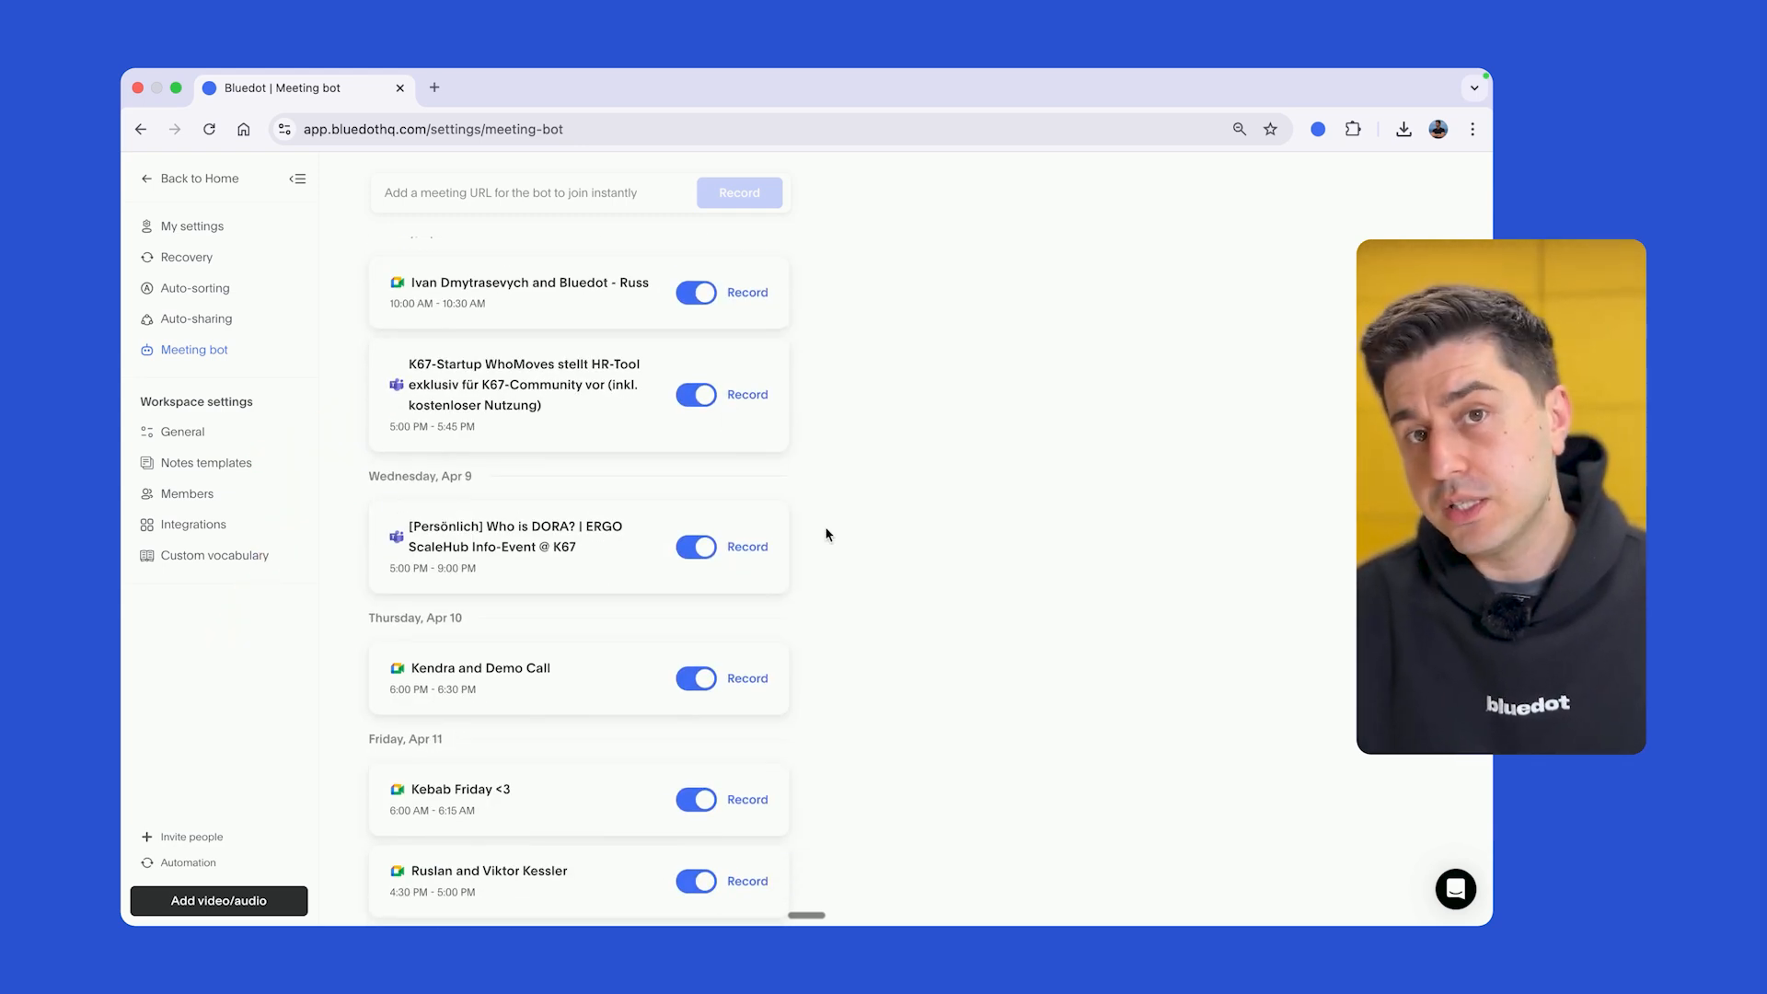
scroll(up, 3)
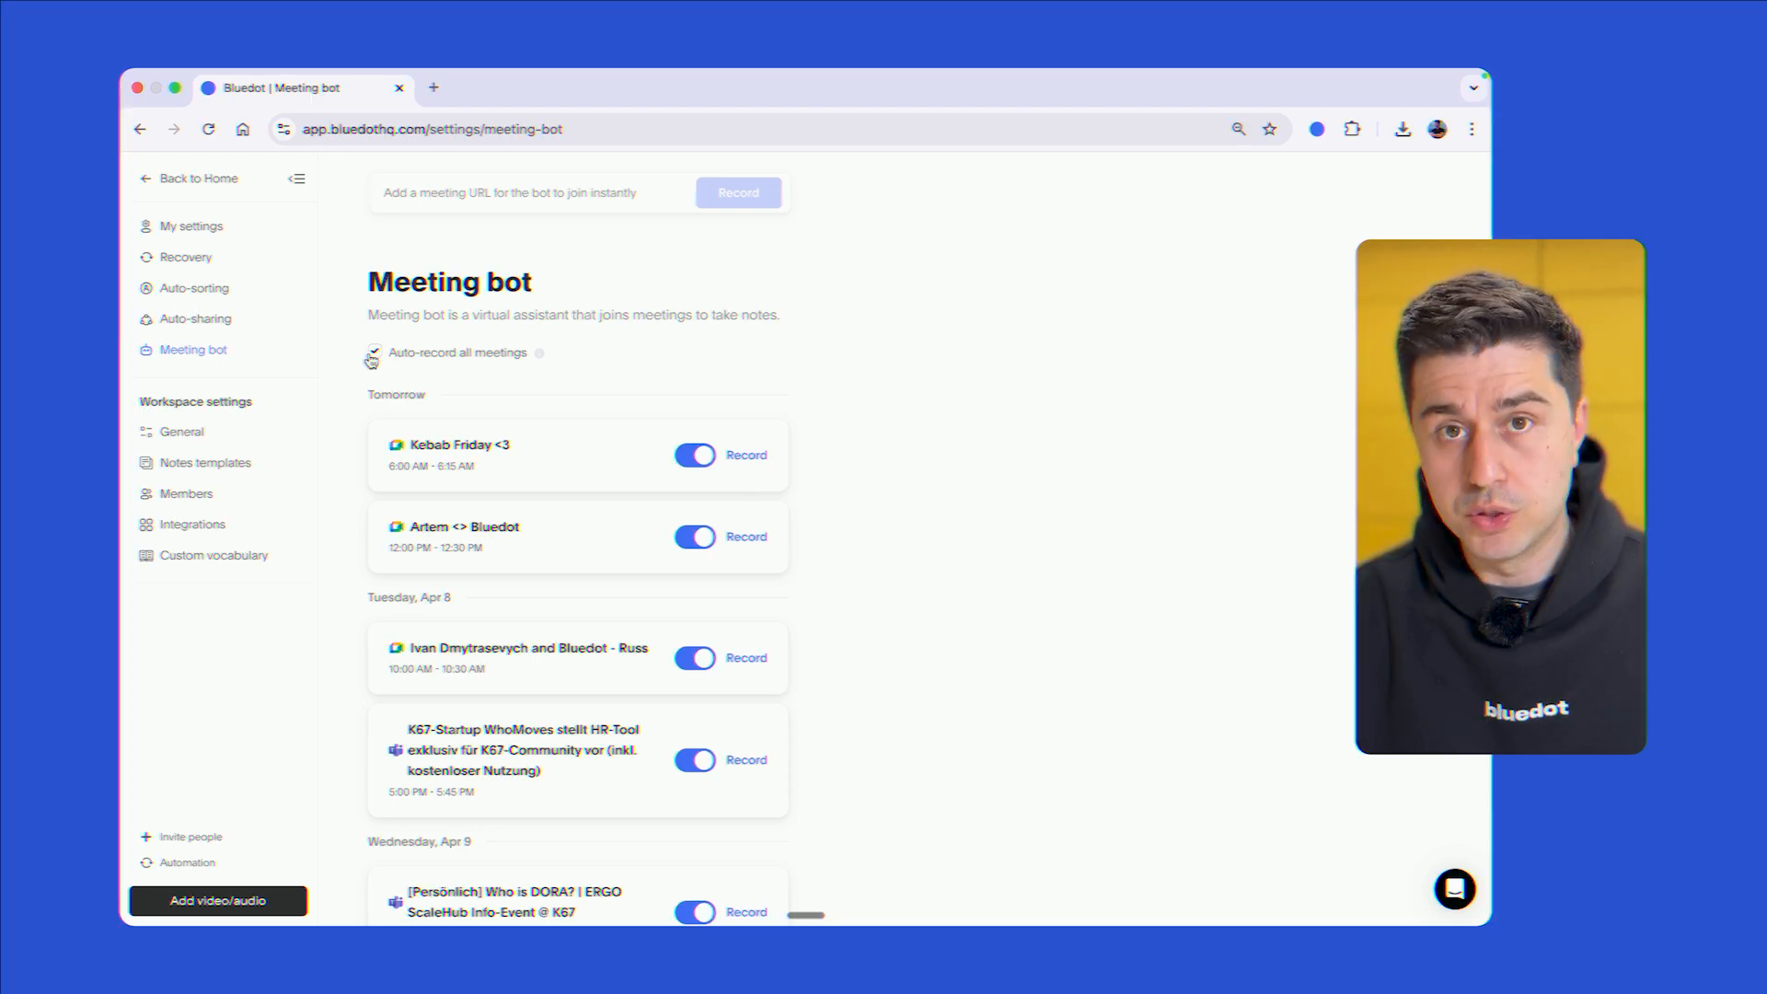